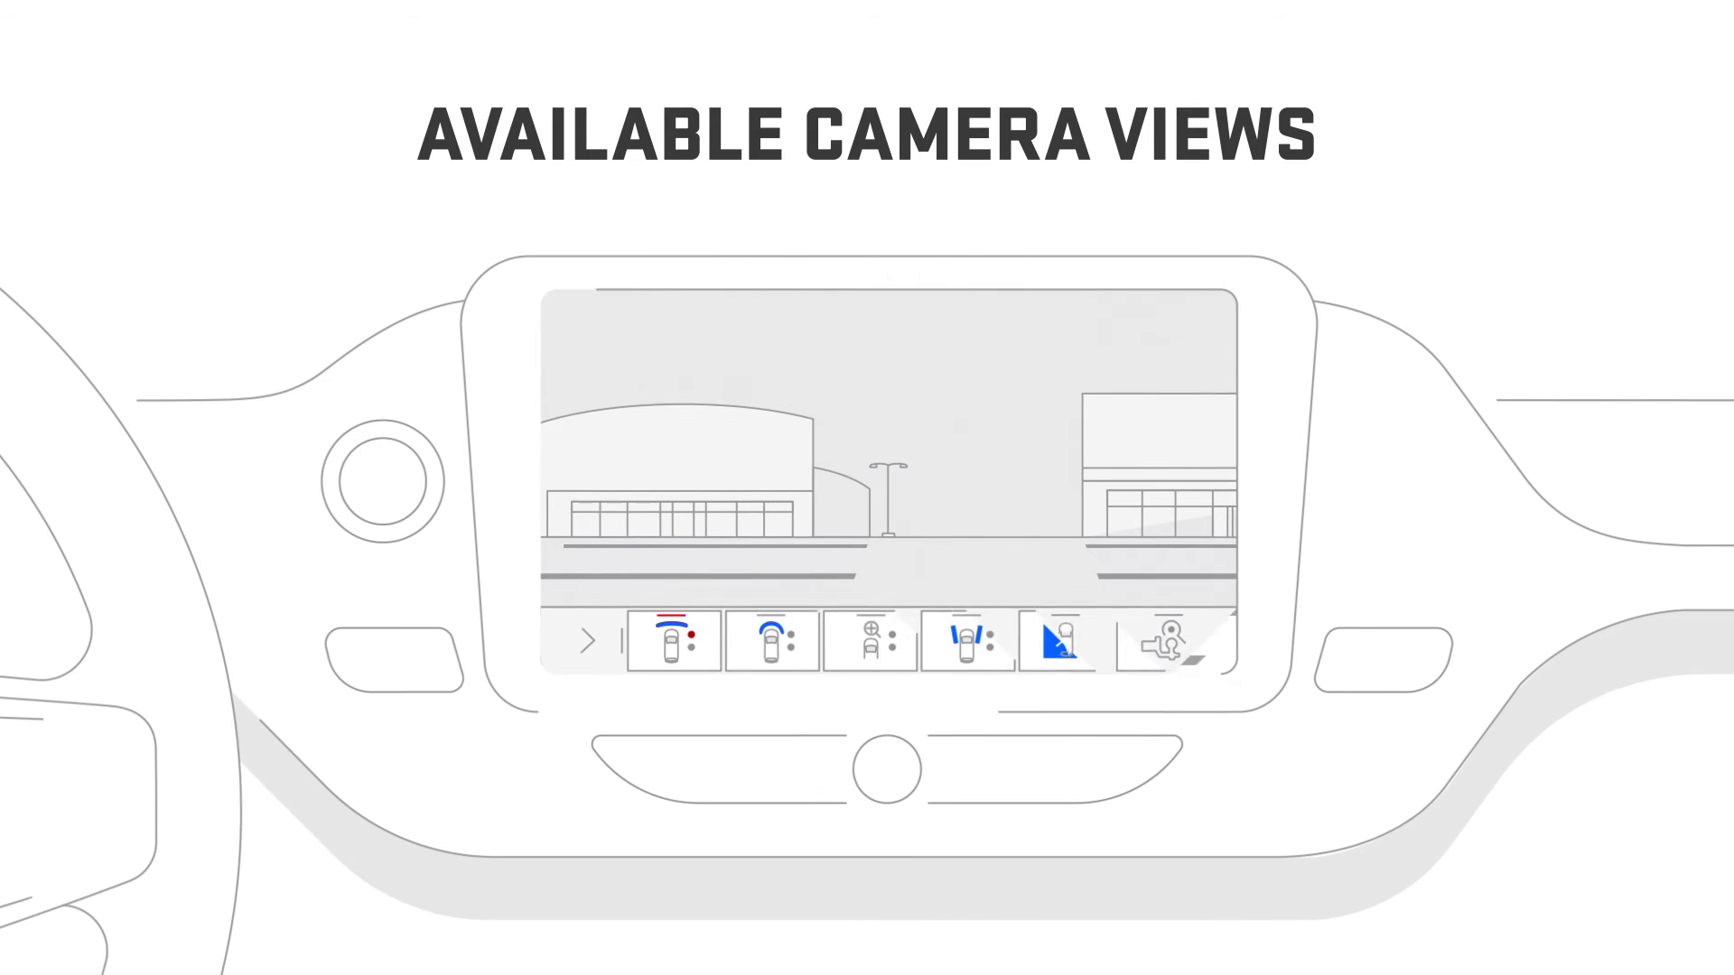
# Select the front/rear camera view to show the street scene ahead of the vehicle
pyautogui.click(1064, 642)
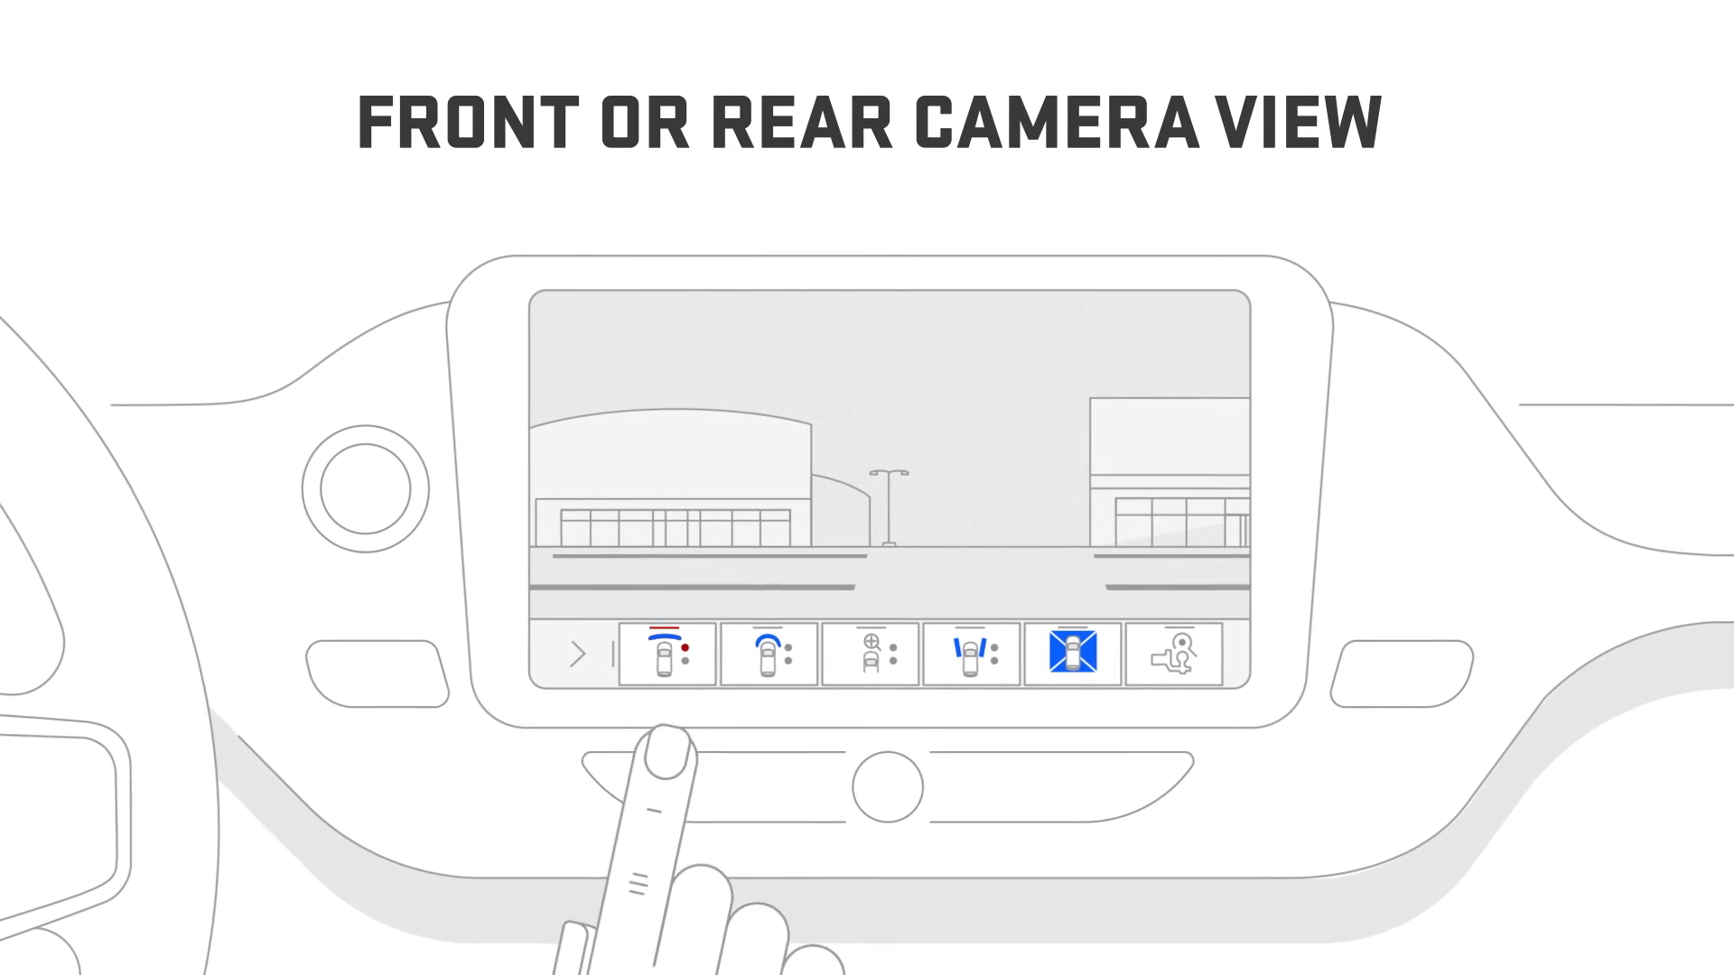
# Select the third icon, the top-down view, showing the bumper between parking lines
pyautogui.click(666, 655)
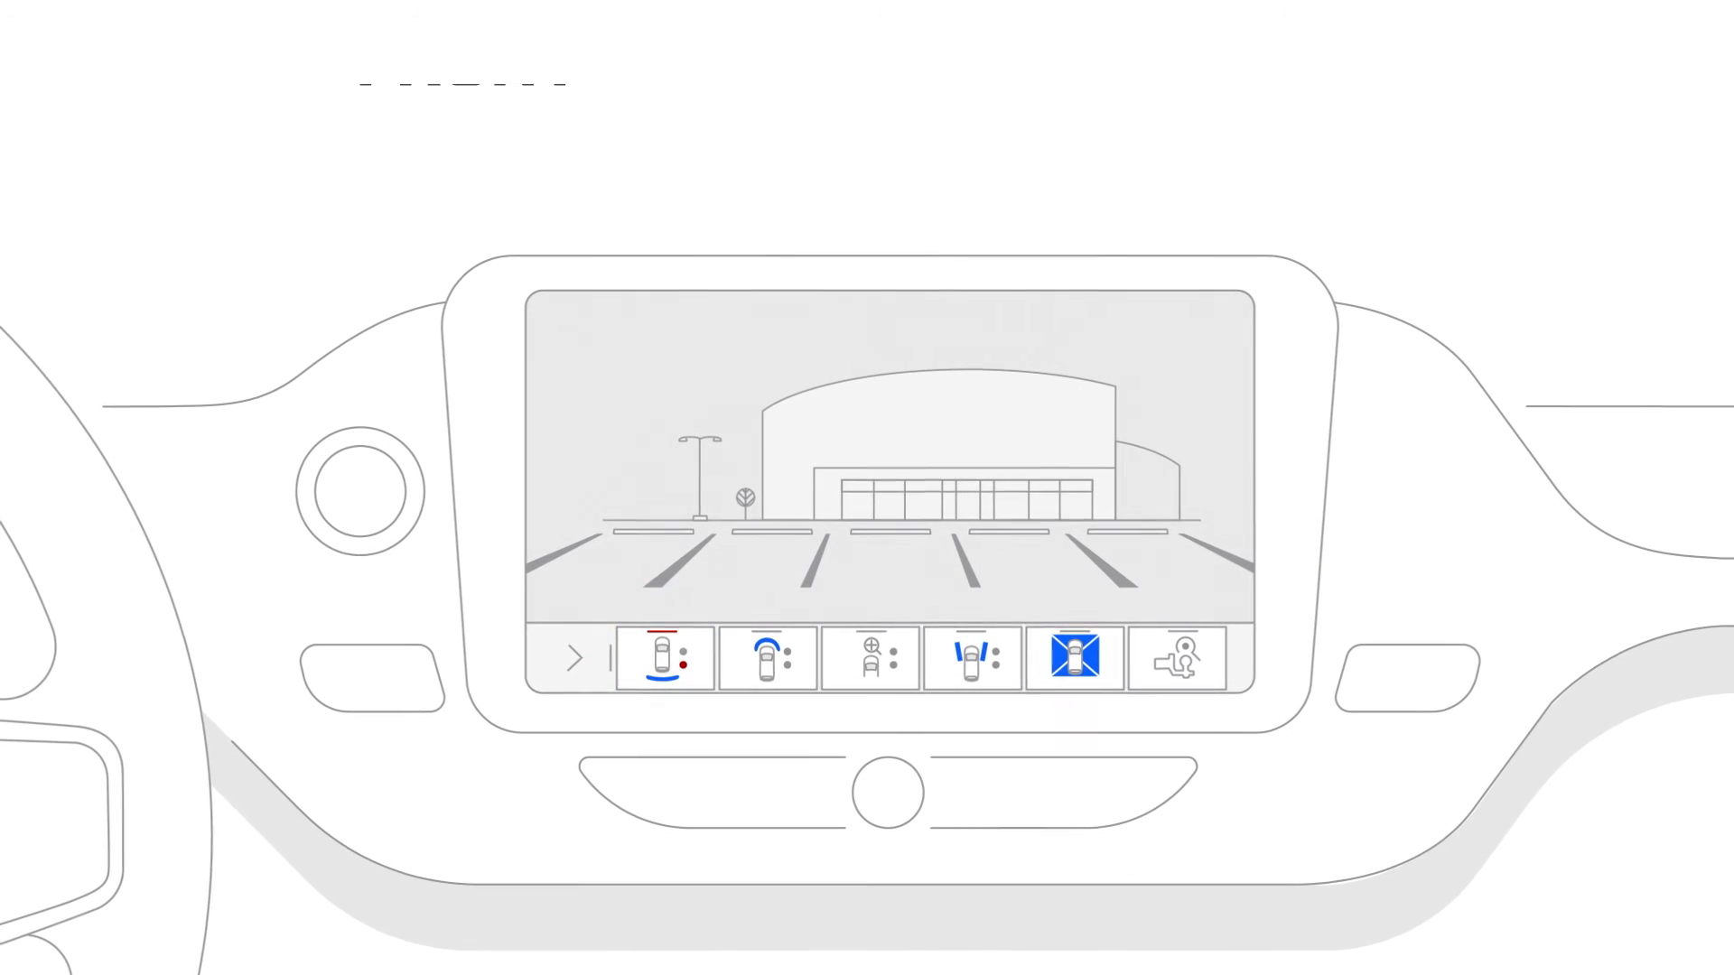
pyautogui.click(871, 660)
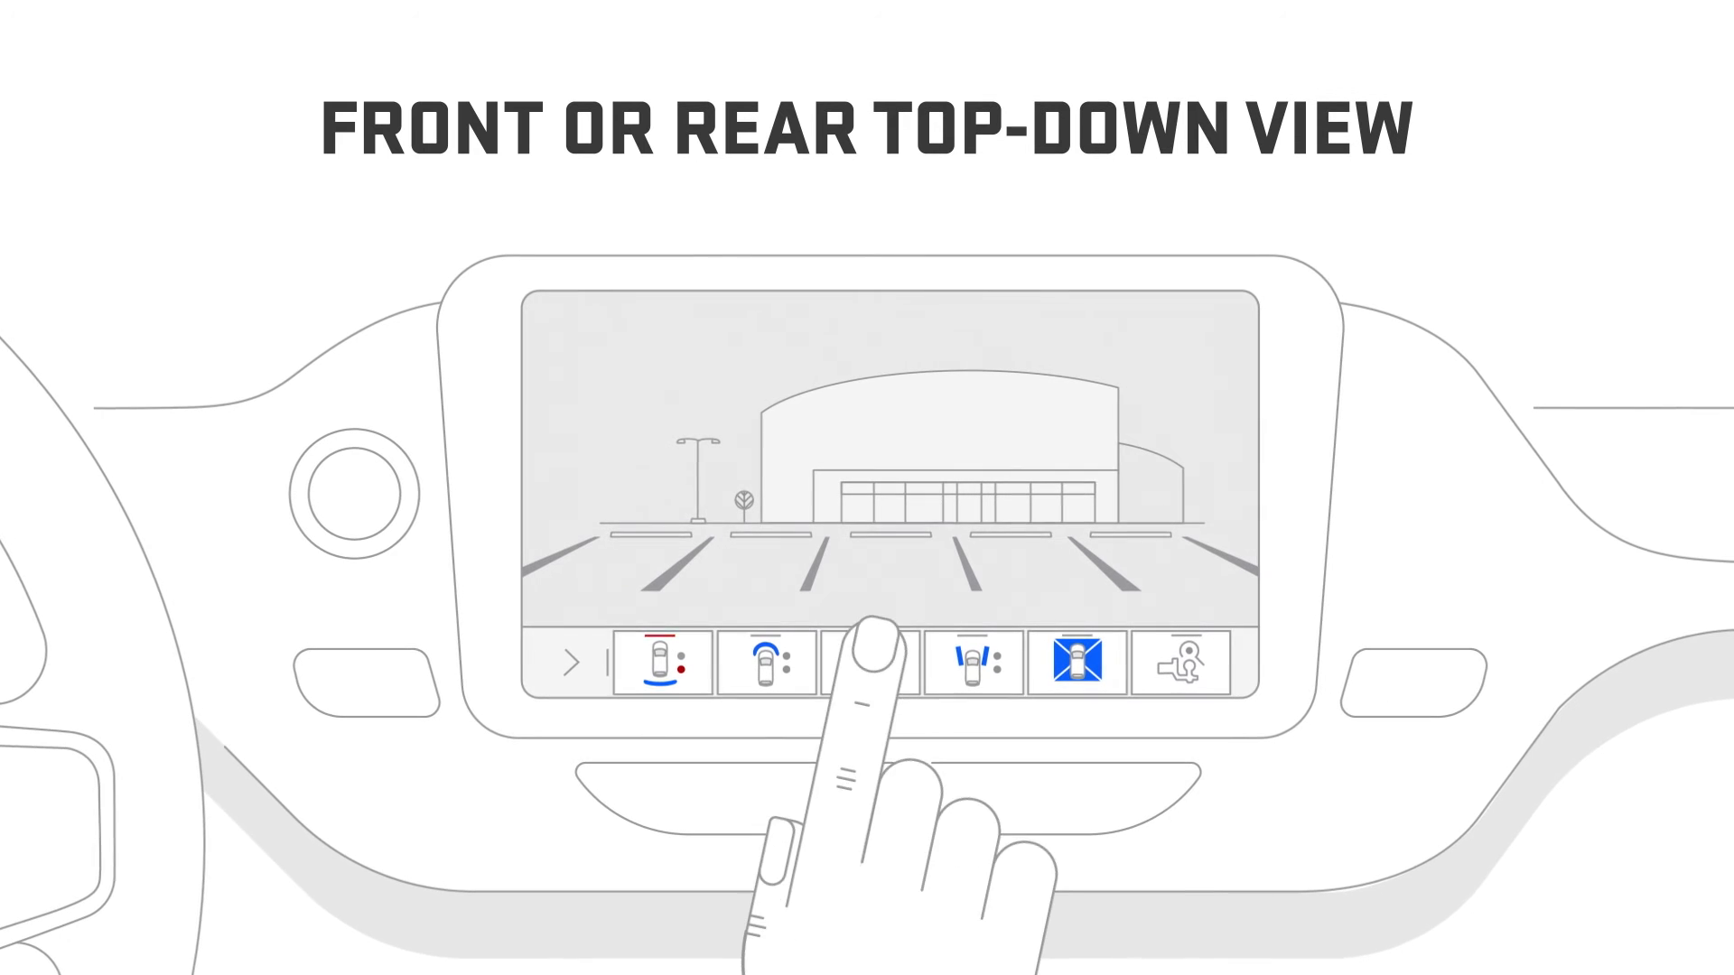
pyautogui.click(869, 665)
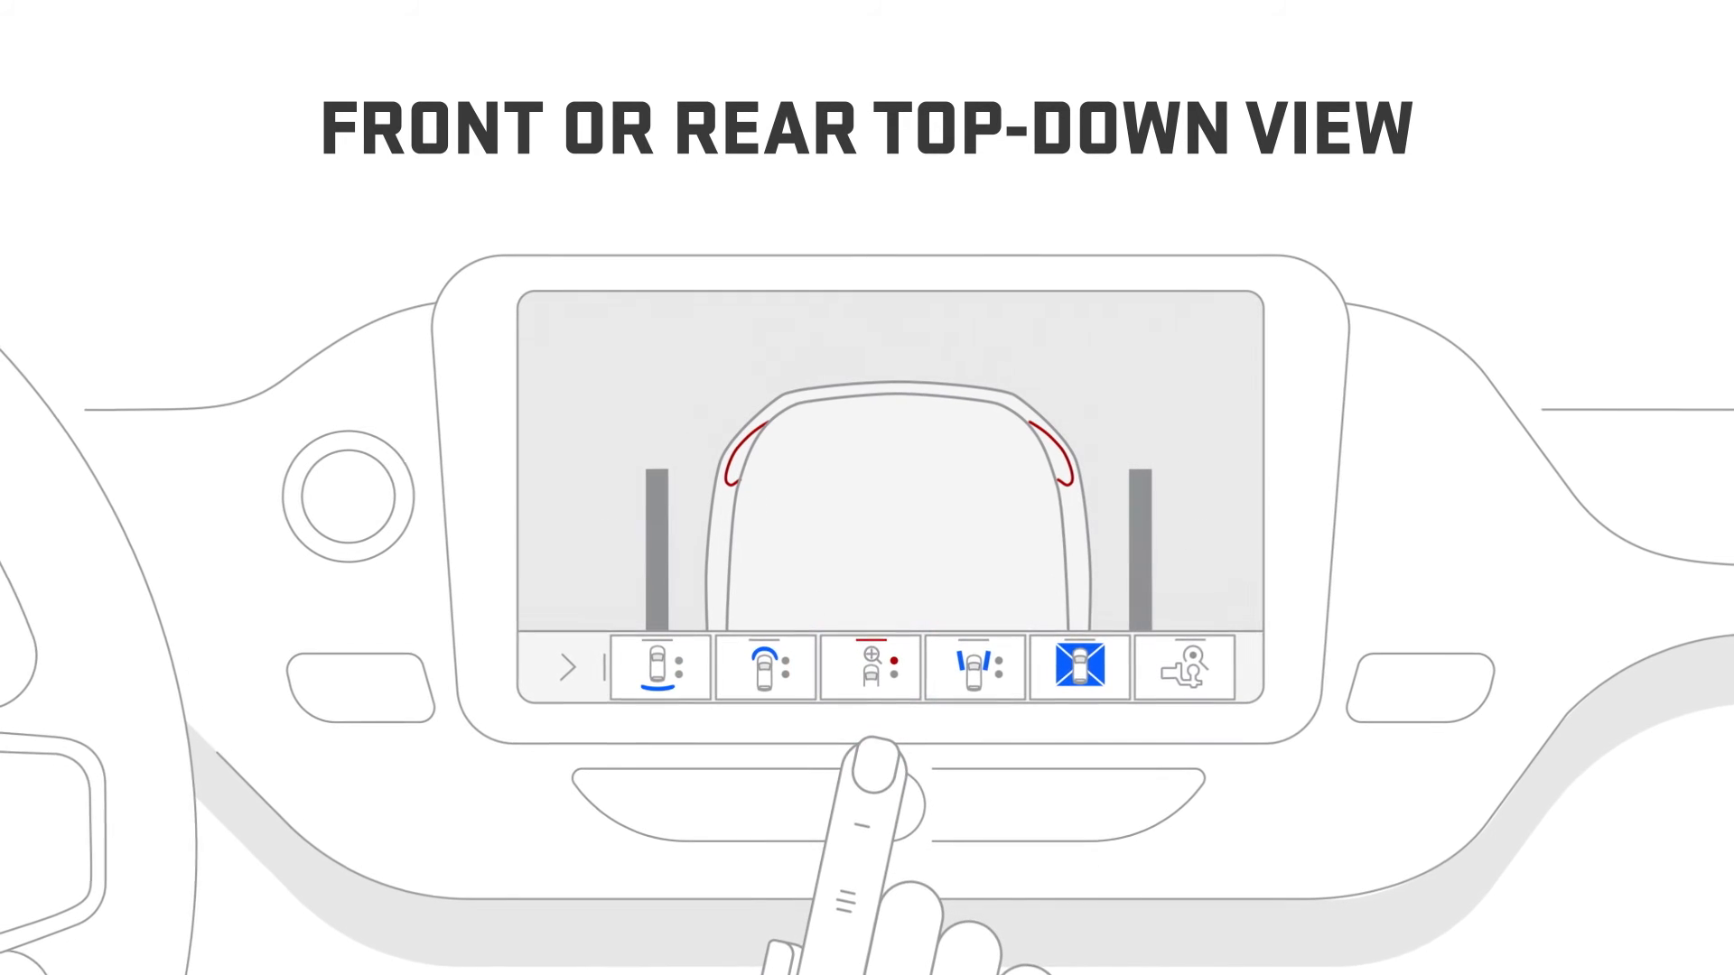
pyautogui.click(870, 666)
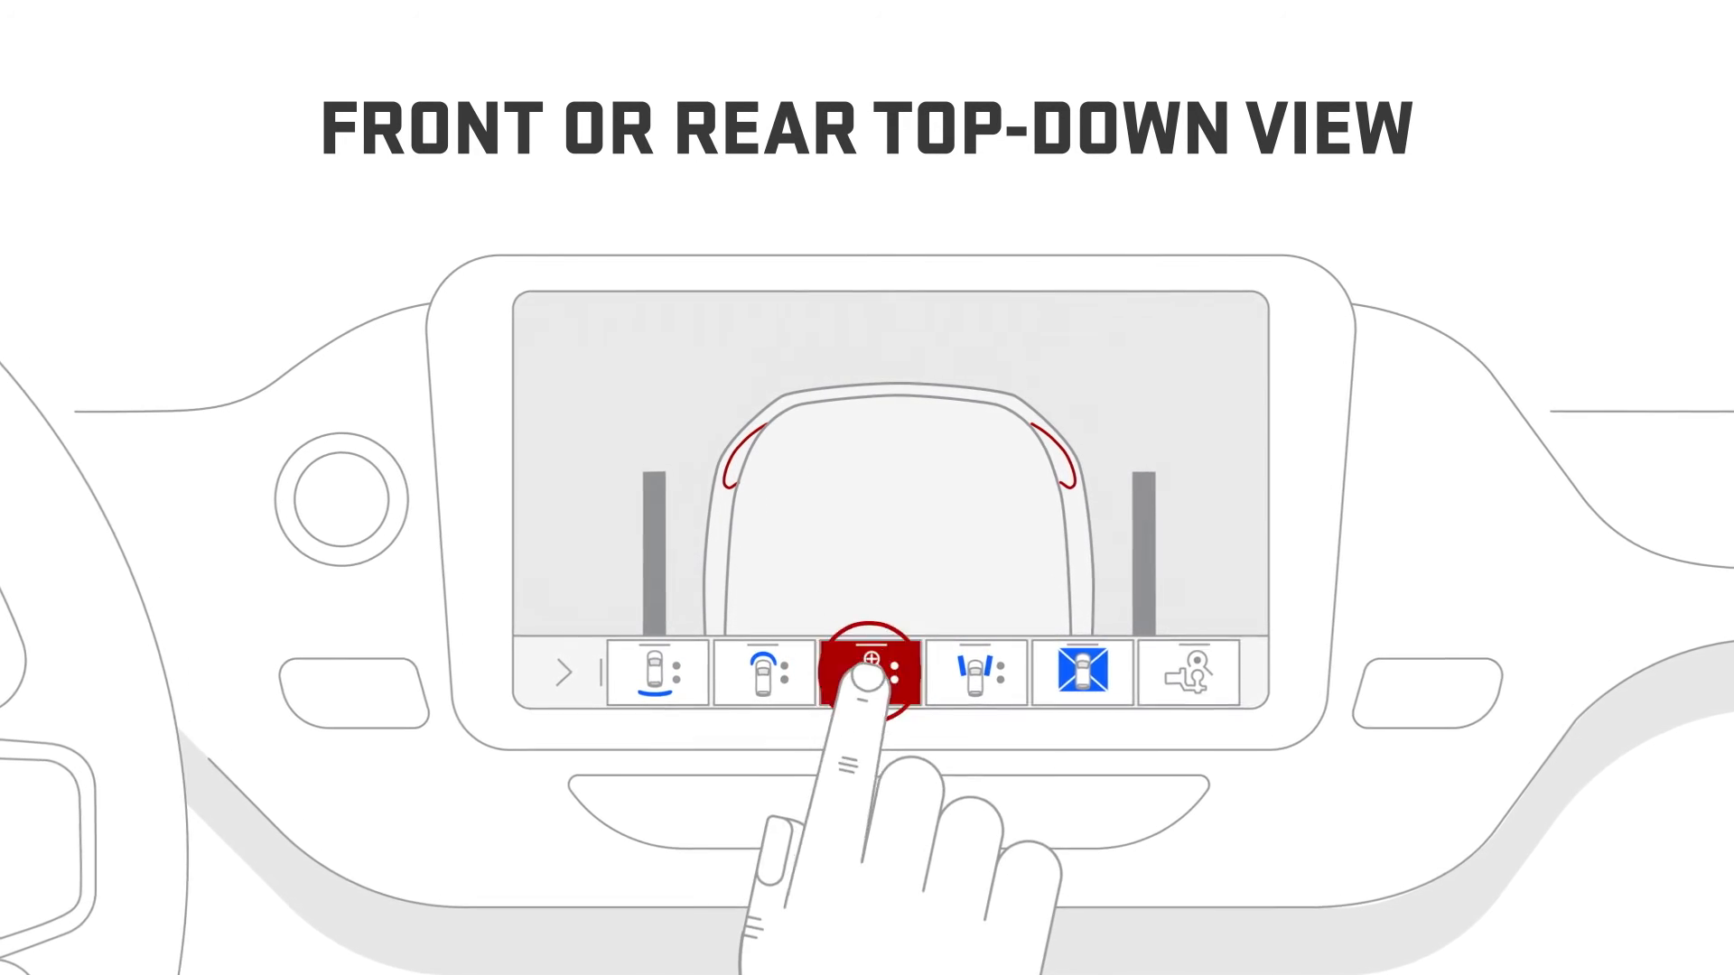
pyautogui.click(869, 672)
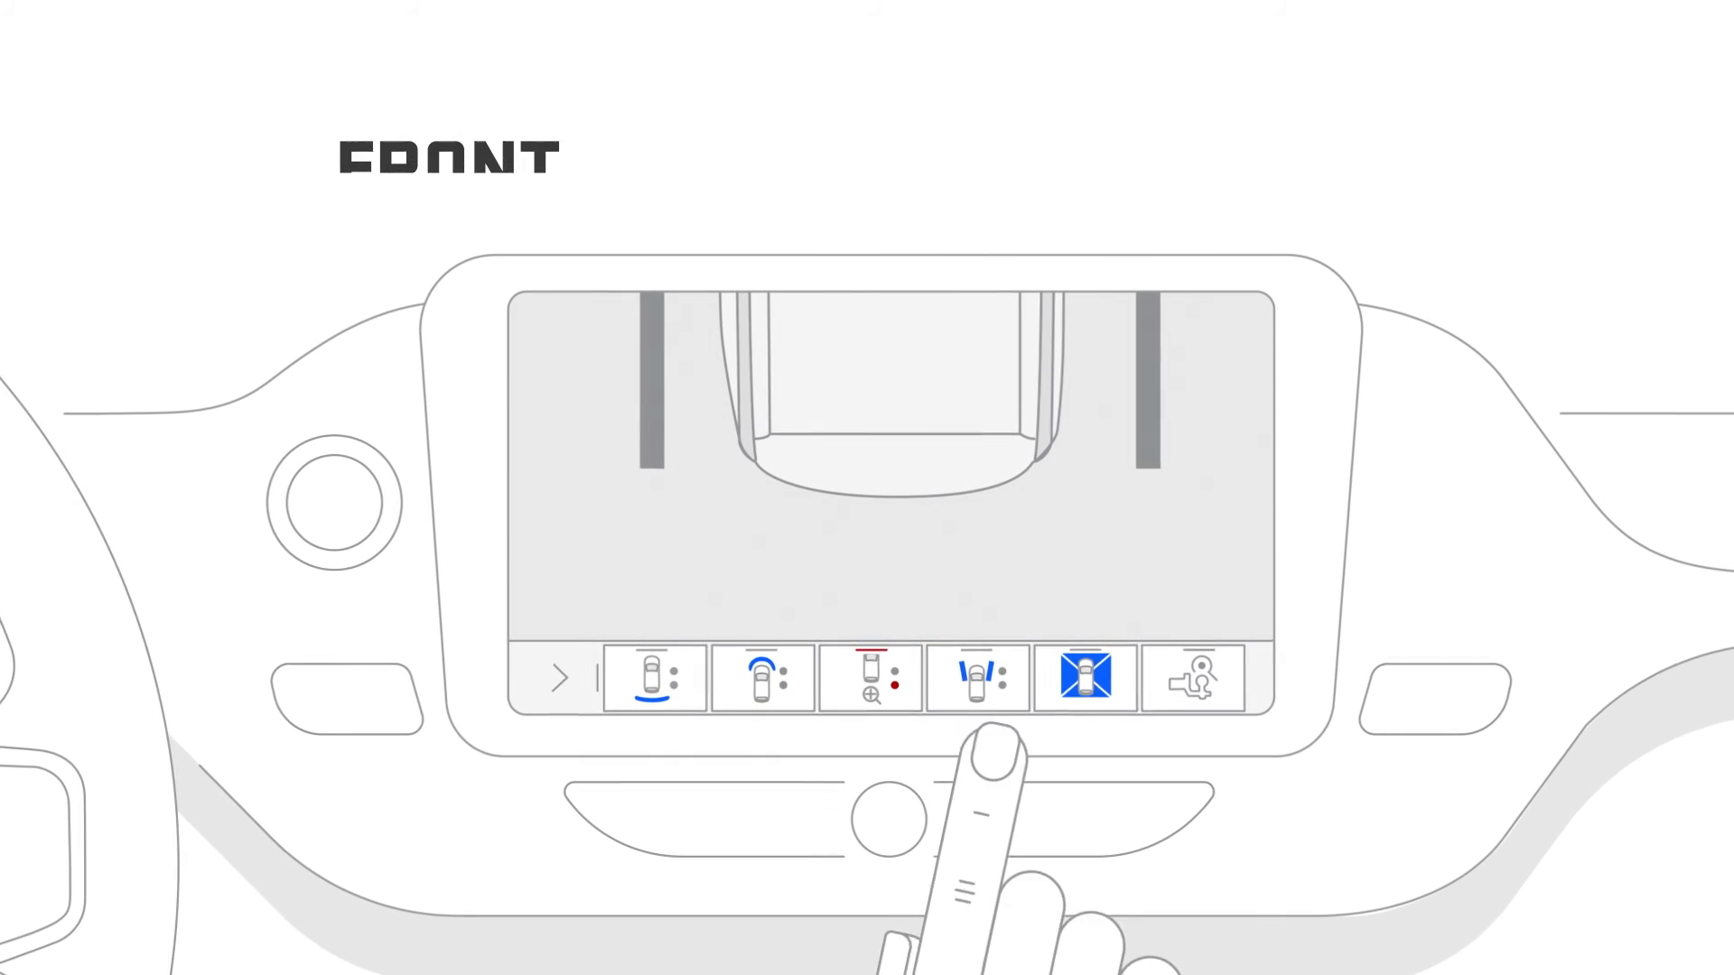
# Select the fourth icon, the side view, showing the vehicle's sides in the parking lot
pyautogui.click(977, 676)
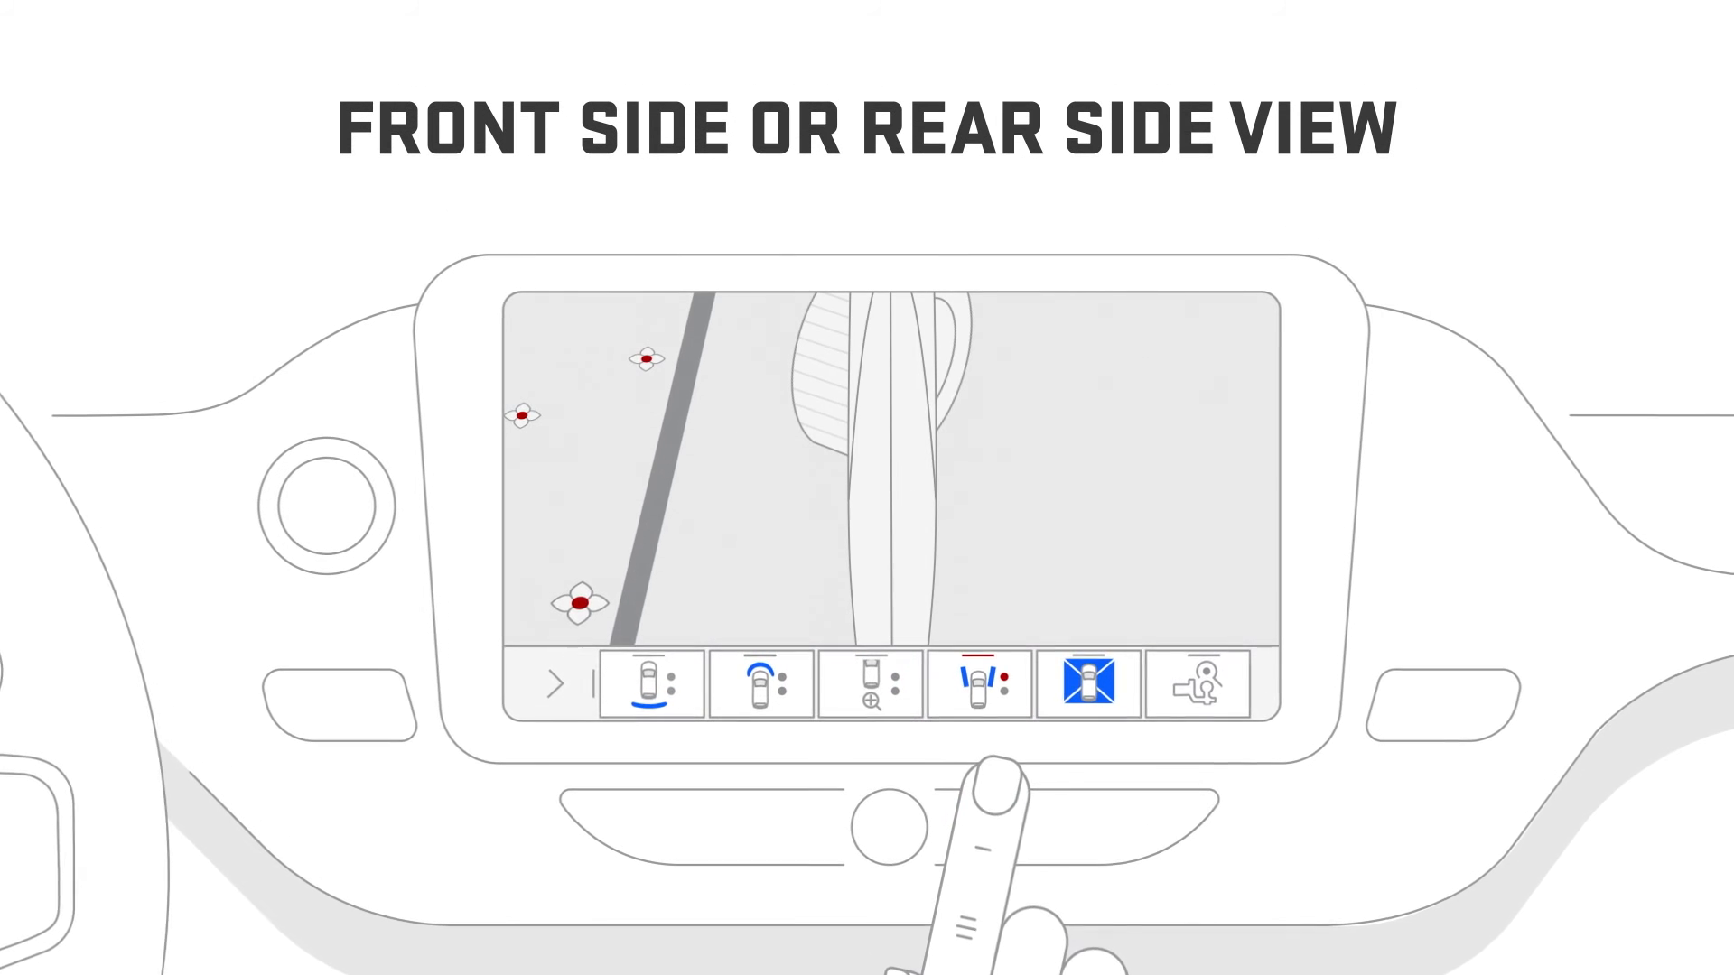
pyautogui.click(977, 683)
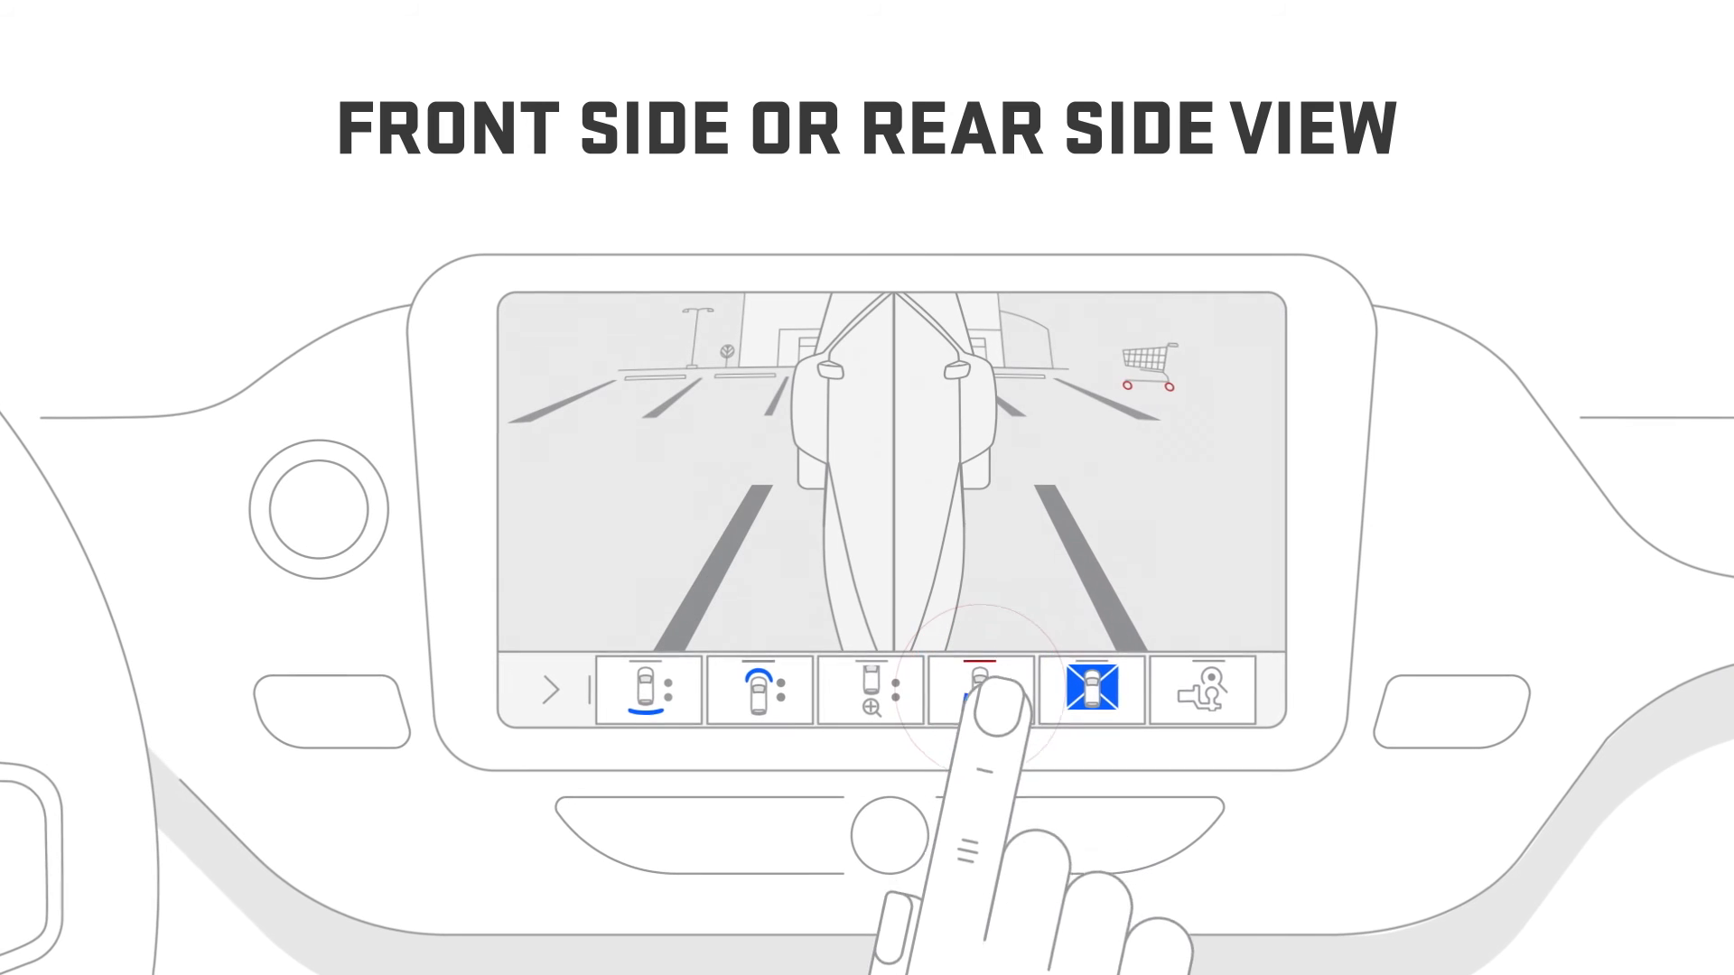
pyautogui.click(982, 695)
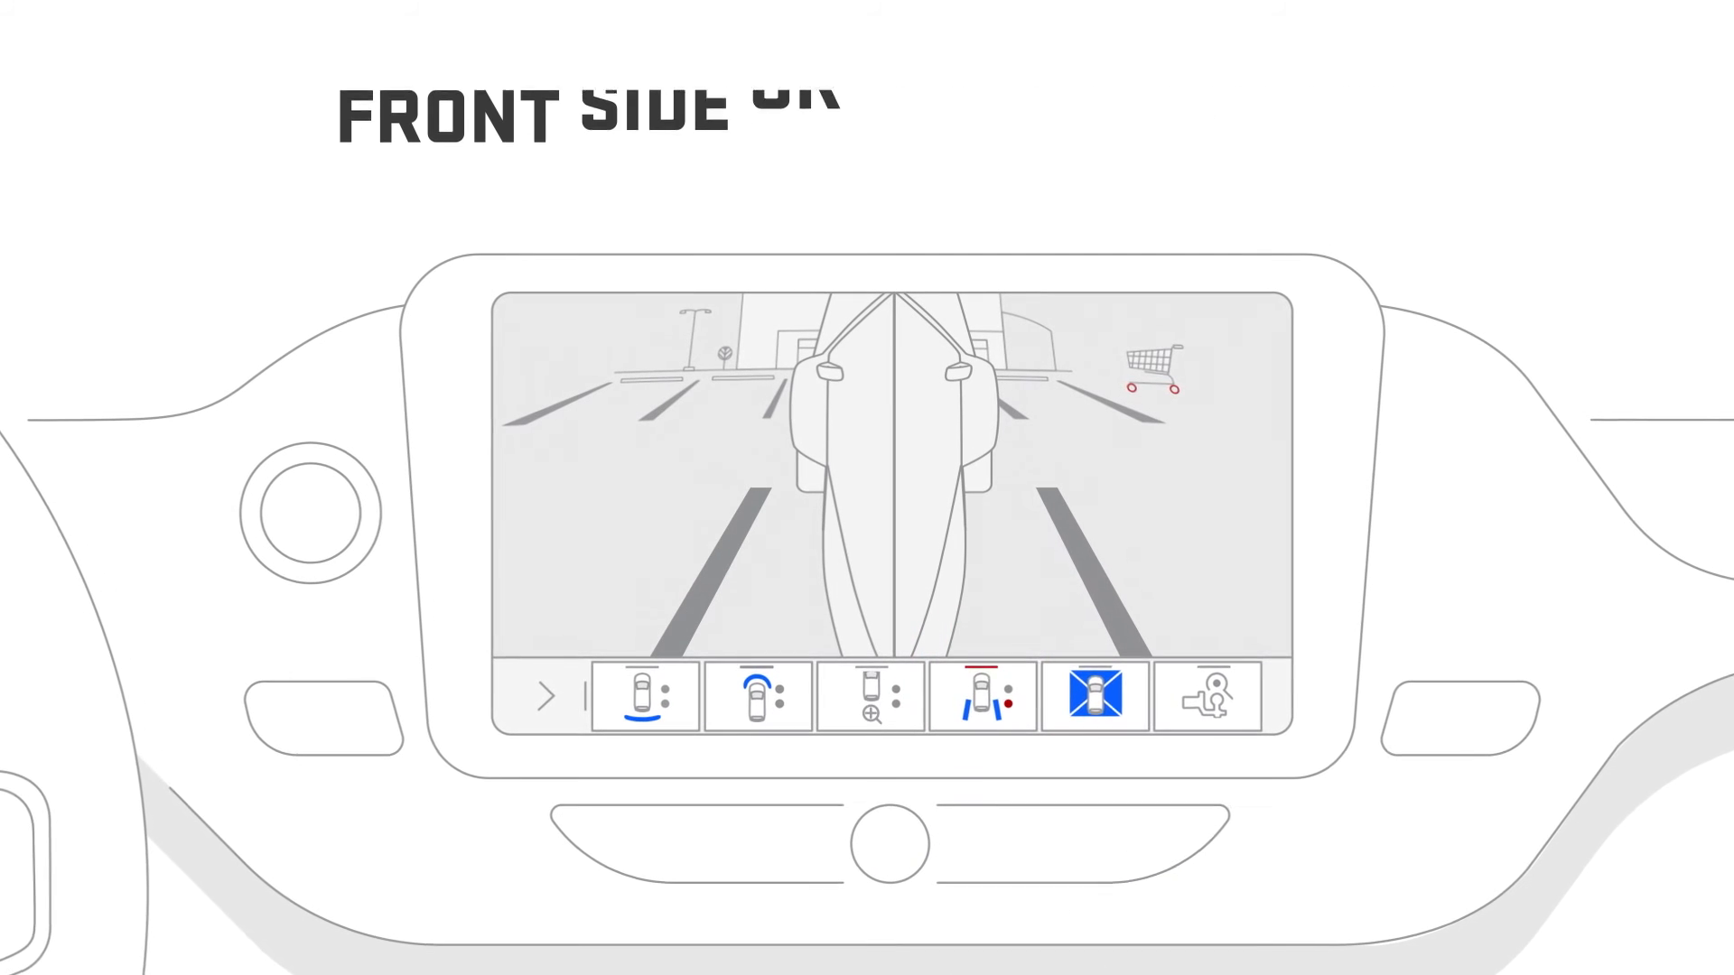